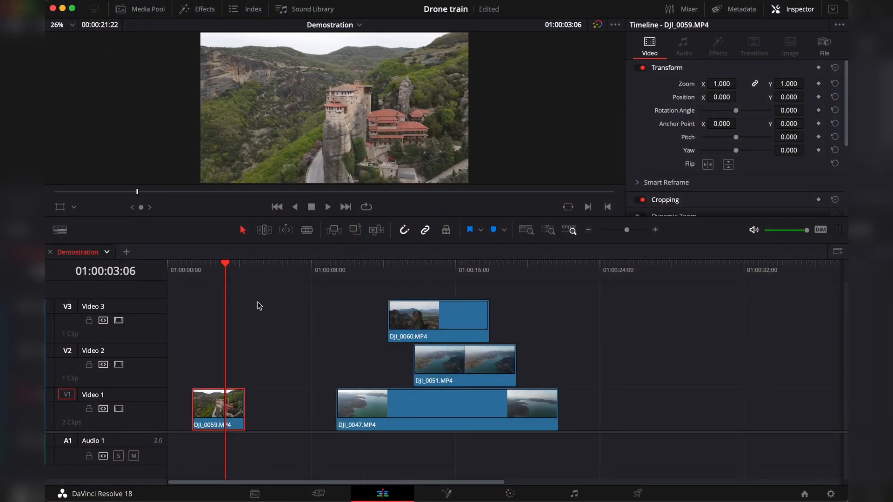
{"action": "mouse_move", "coordinate": [211, 332]}
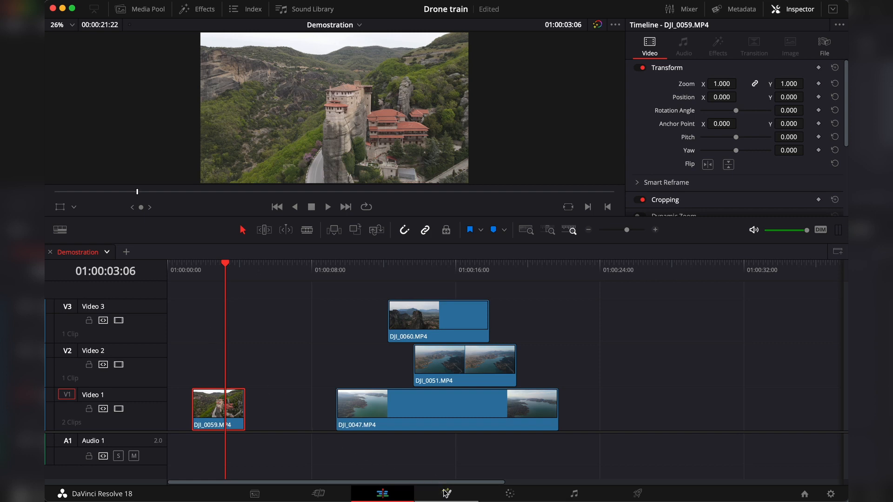
Switch the selected DJI_0059.MP4 clip to the Fusion page to see its MediaIn1-to-MediaOut1 graph.
{"action": "left_click", "coordinate": [446, 493]}
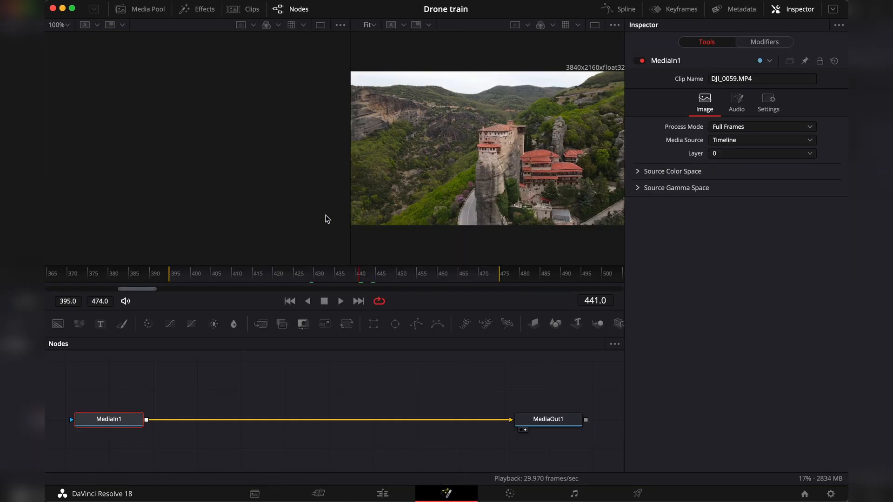
{"action": "mouse_move", "coordinate": [543, 158]}
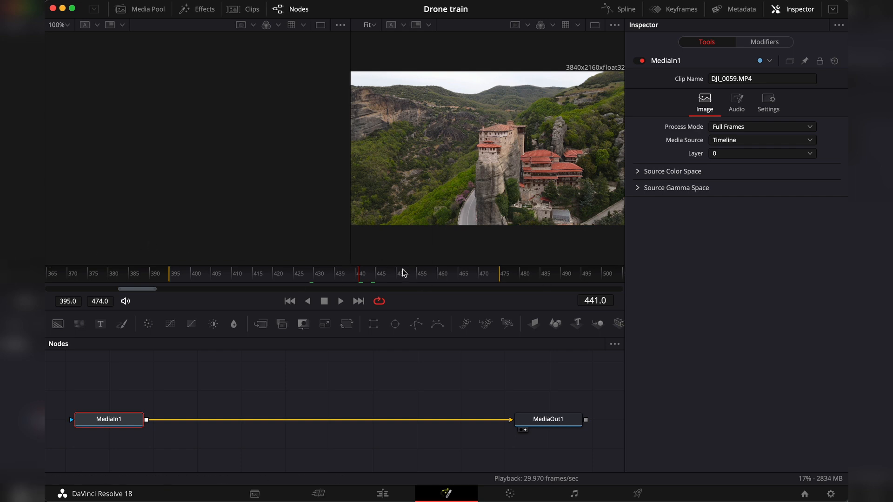
{"action": "mouse_move", "coordinate": [678, 9]}
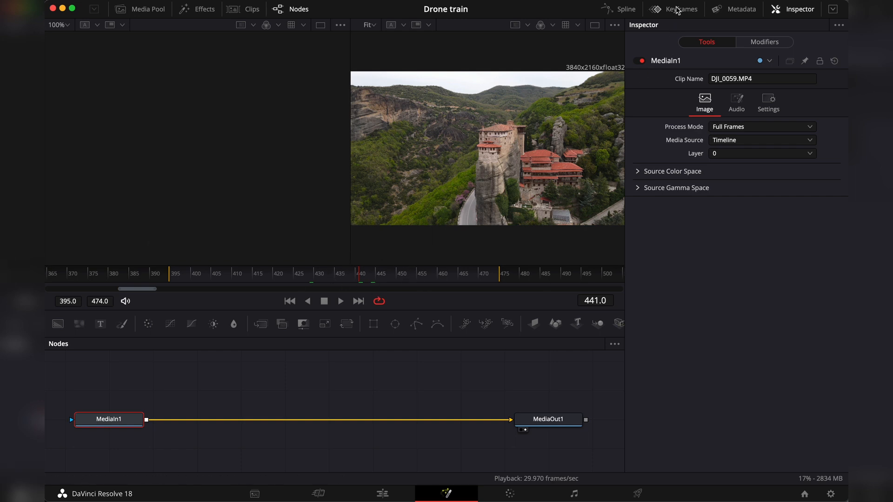
Show the Keyframes editor with MediaIn1 and MediaOut1, and scrub the clip to frame 960.
{"action": "left_click", "coordinate": [680, 10]}
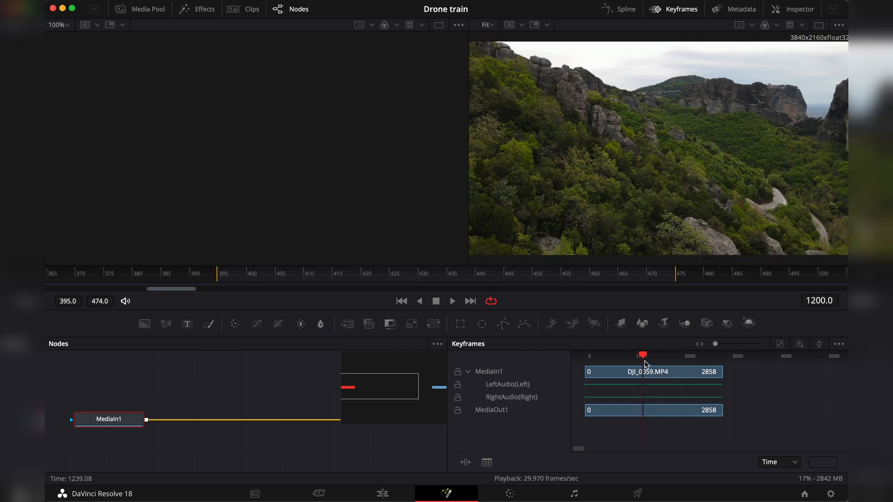
{"action": "left_click_drag", "start_coordinate": [643, 356], "coordinate": [680, 356]}
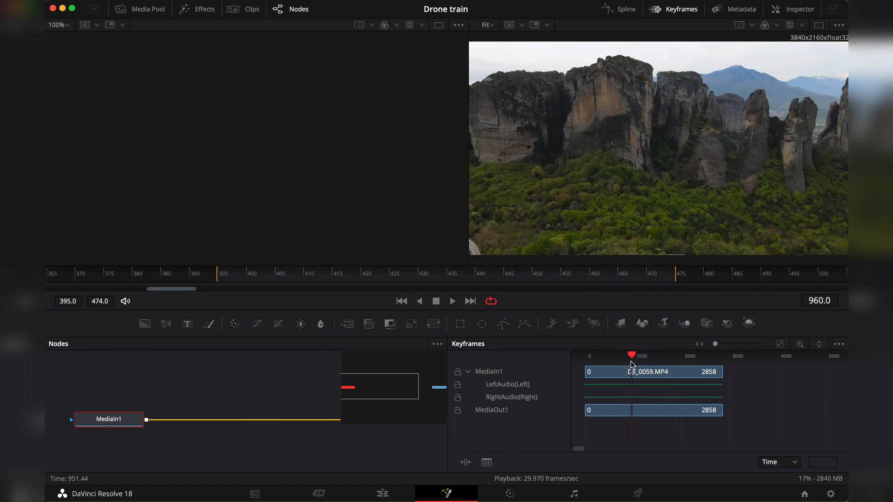
Back on the Edit page, convert DJI_0059 on Video 1 into Fusion Clip 2.
{"action": "left_click", "coordinate": [383, 494]}
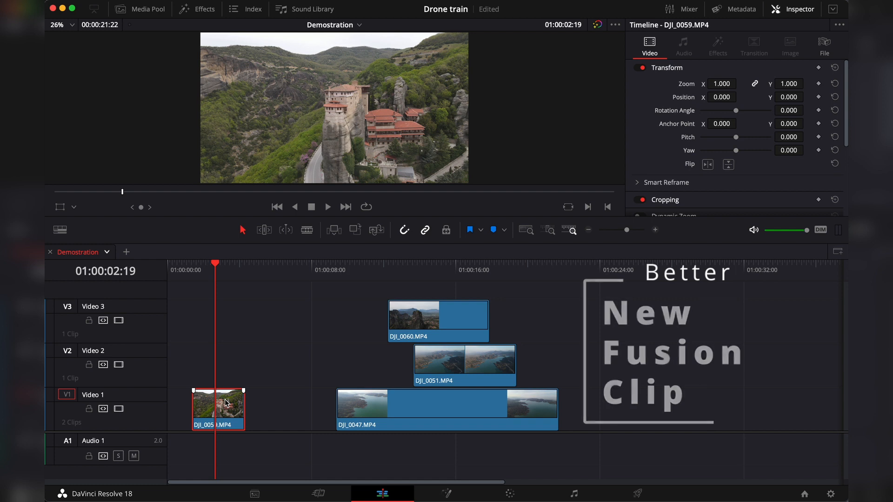
{"action": "right_click", "coordinate": [219, 404]}
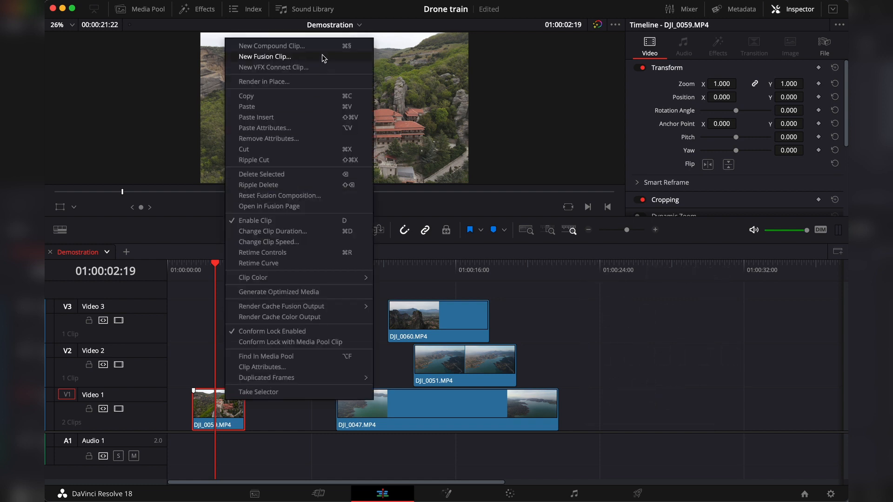
{"action": "left_click", "coordinate": [264, 56]}
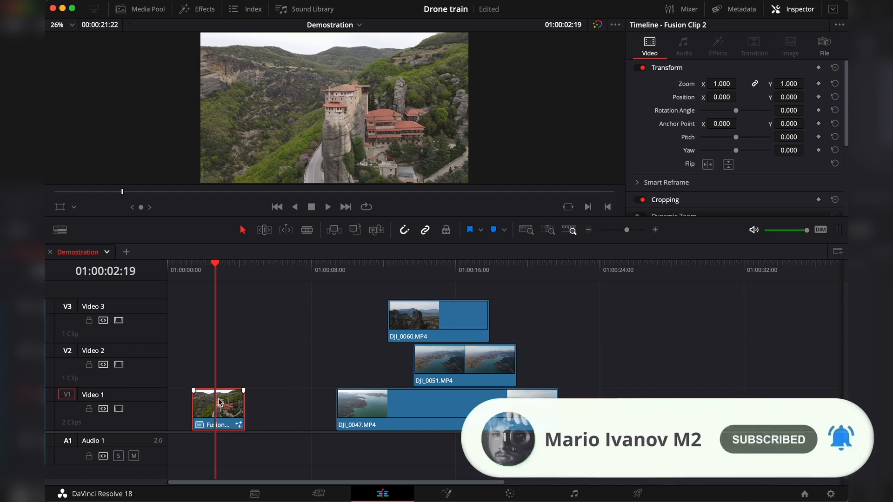
Open Fusion Clip 2's inner DJI_0059 timeline, then return to the Demonstration timeline tab.
{"action": "right_click", "coordinate": [218, 409]}
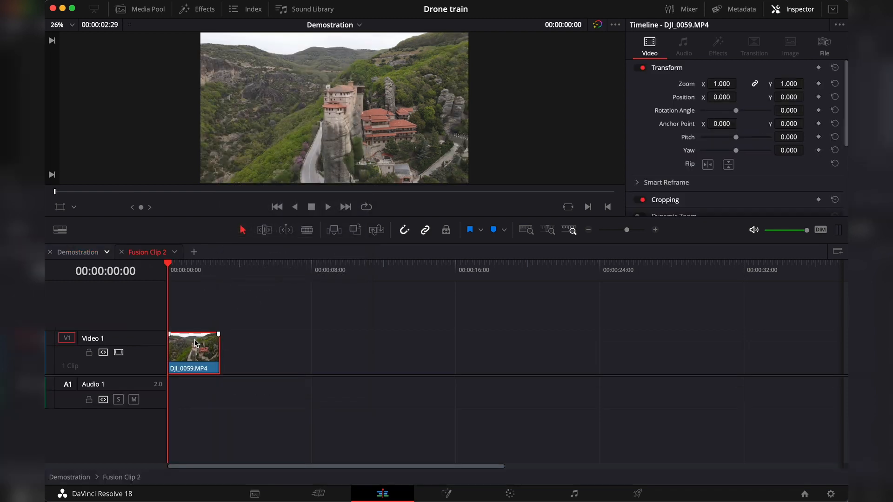
{"action": "left_click", "coordinate": [78, 252]}
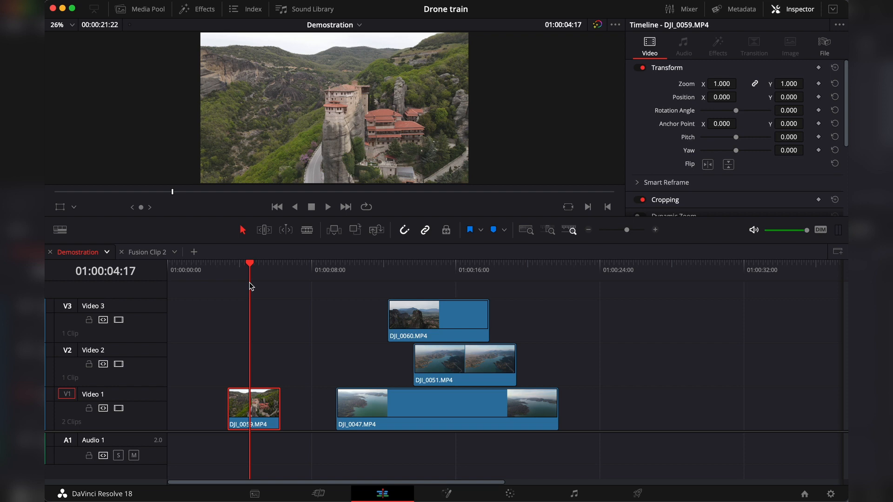
Apply the Fusion Colored Border effect to DJI_0059.MP4 on Video 1 for a white frame.
{"action": "left_click", "coordinate": [197, 8]}
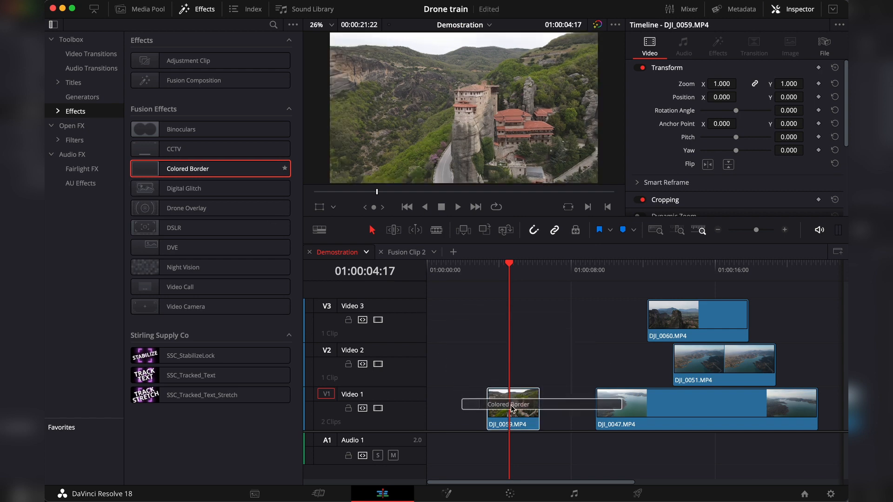
{"action": "left_click", "coordinate": [446, 494]}
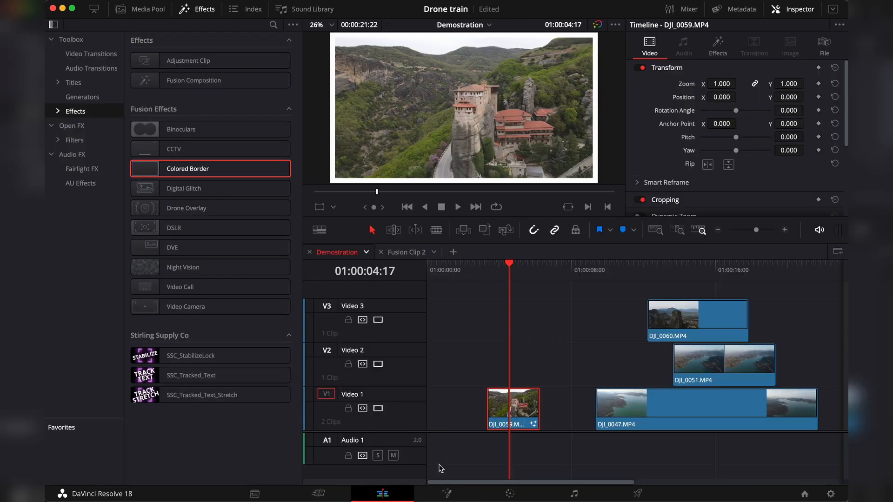
{"action": "mouse_move", "coordinate": [449, 494]}
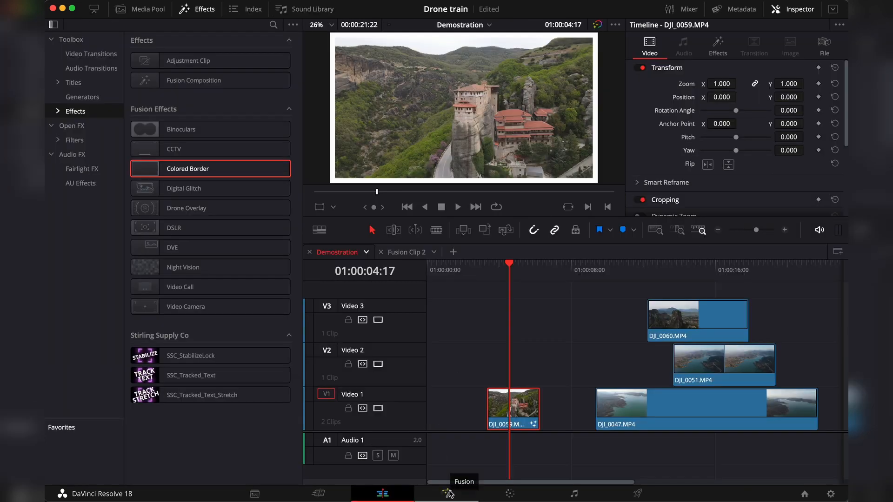
Convert the bordered DJI_0059 clip into Fusion Clip 4 using New Fusion Clip.
{"action": "right_click", "coordinate": [512, 409]}
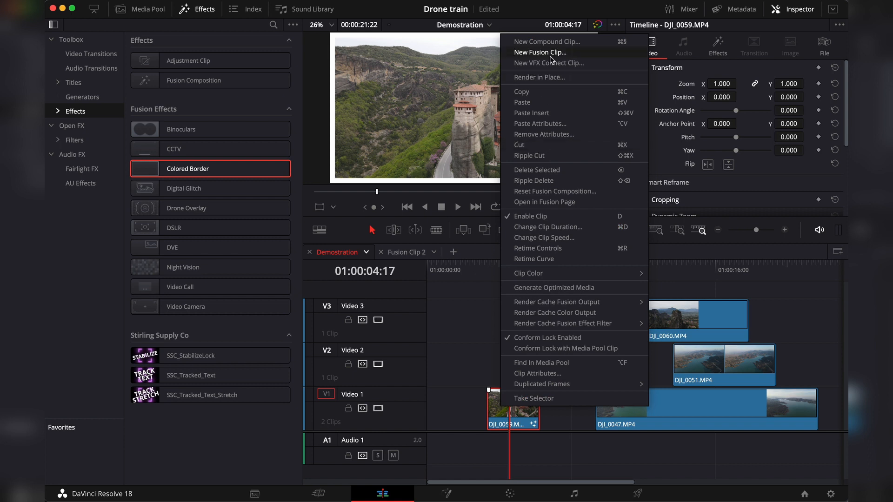
{"action": "left_click", "coordinate": [541, 53]}
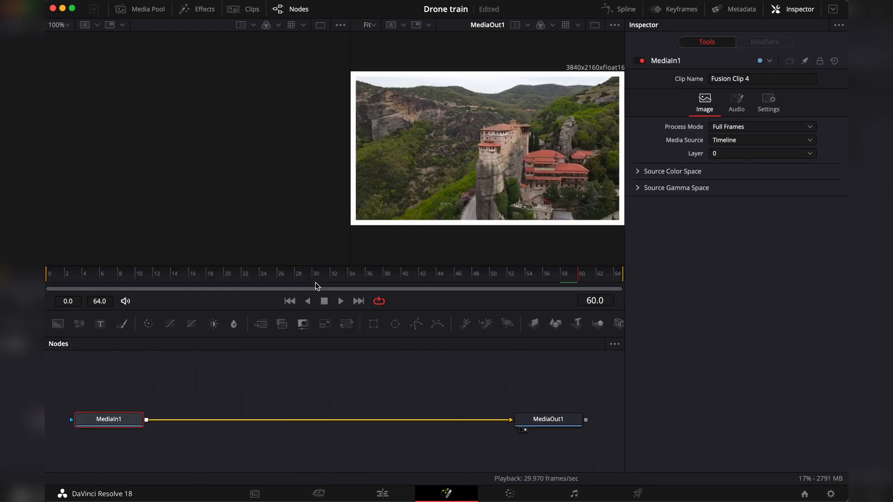
Visit the Fusion page and return to Edit with Fusion Clip 3's DJI_0059.MP4 timeline open.
{"action": "left_click", "coordinate": [382, 494]}
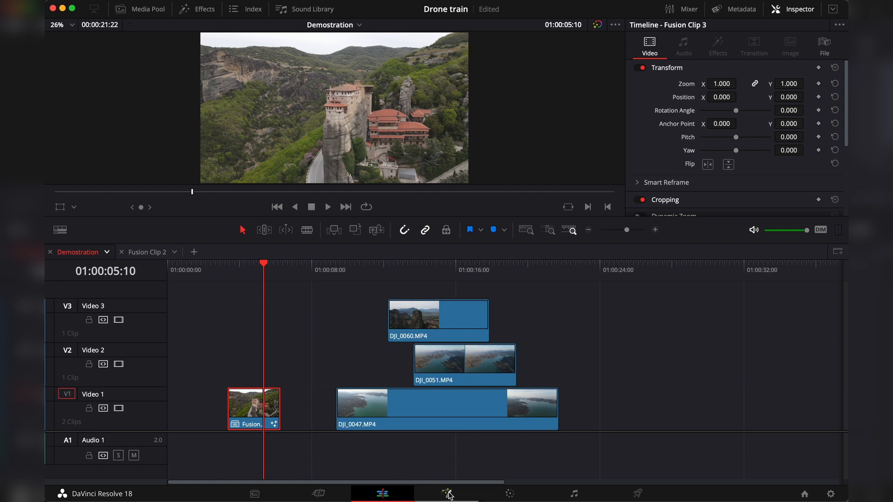
{"action": "left_click", "coordinate": [447, 494]}
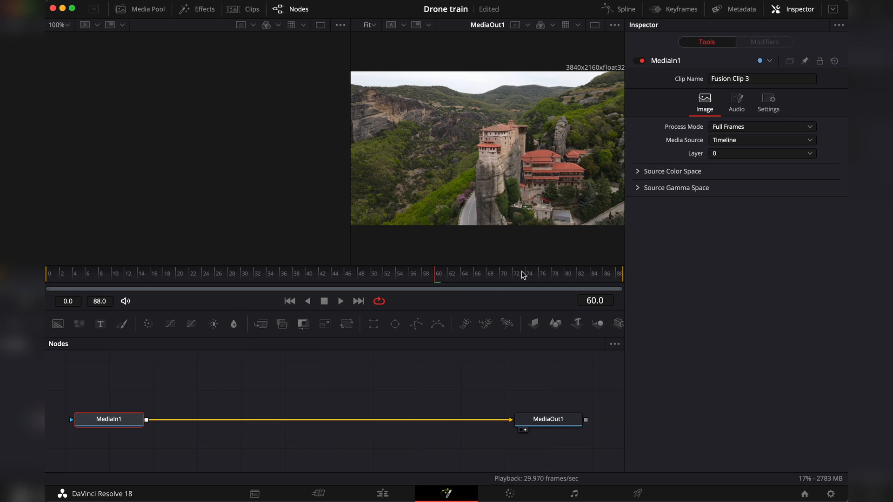
{"action": "mouse_move", "coordinate": [50, 294]}
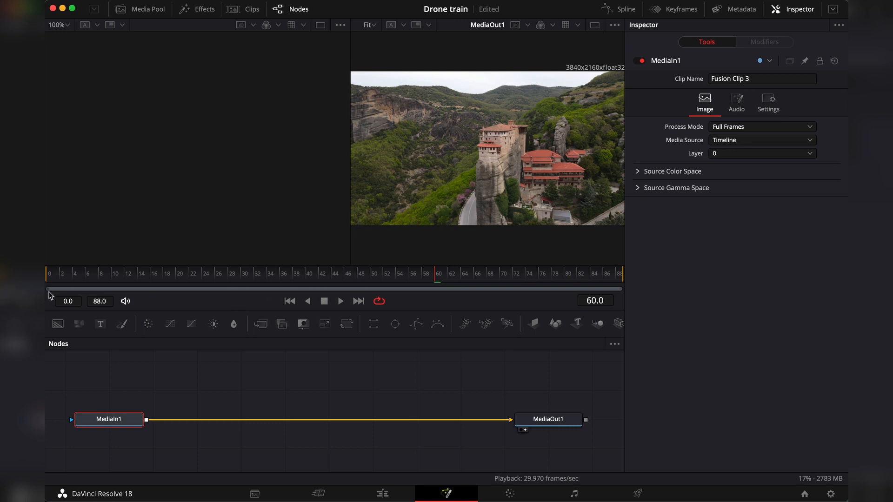
{"action": "left_click", "coordinate": [324, 302]}
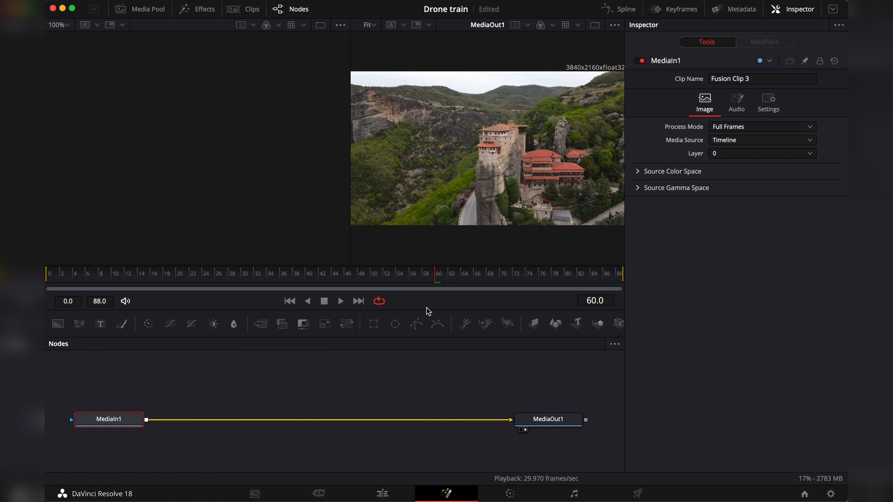
{"action": "mouse_move", "coordinate": [512, 166]}
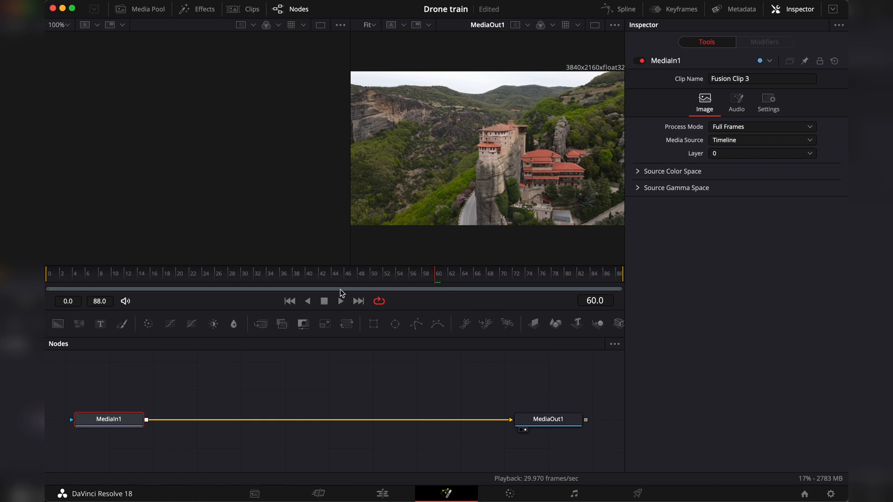
{"action": "left_click", "coordinate": [382, 494]}
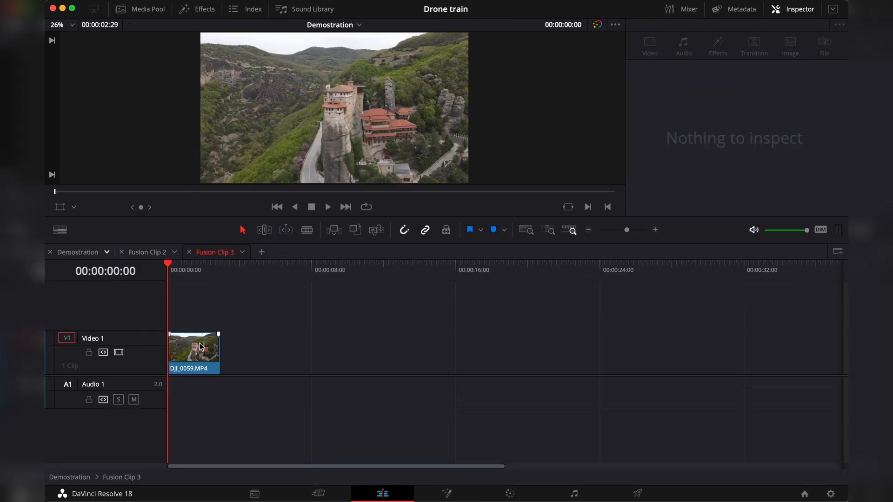
Drag-select the DJI_0047, DJI_0051 and DJI_0060 clips stacked on Video 1, 2 and 3.
{"action": "left_click_drag", "start_coordinate": [219, 348], "coordinate": [316, 347]}
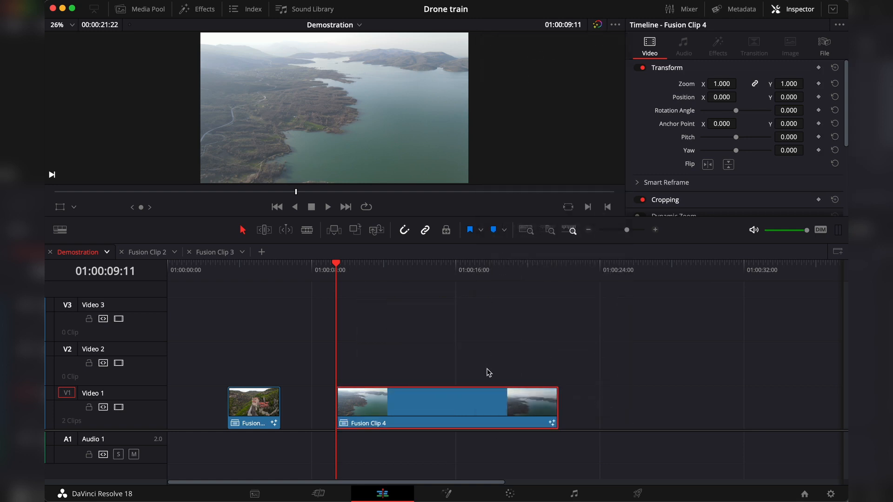
{"action": "left_click", "coordinate": [447, 494]}
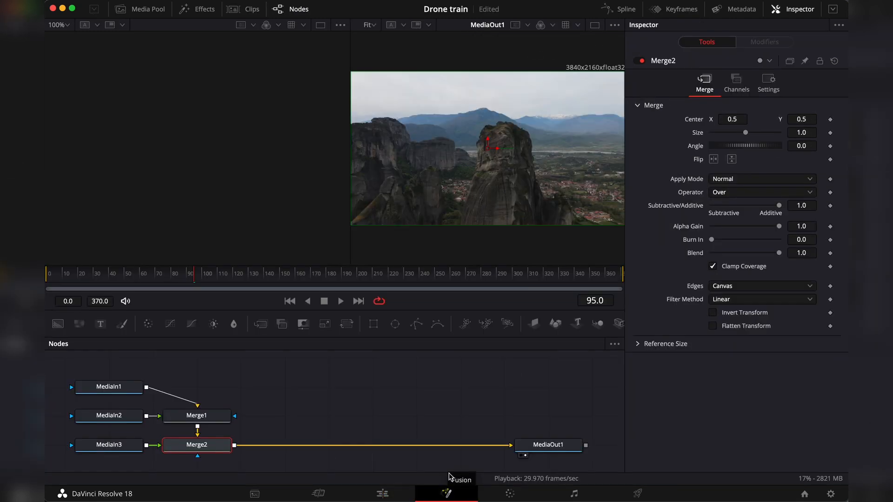
{"action": "left_click", "coordinate": [680, 10]}
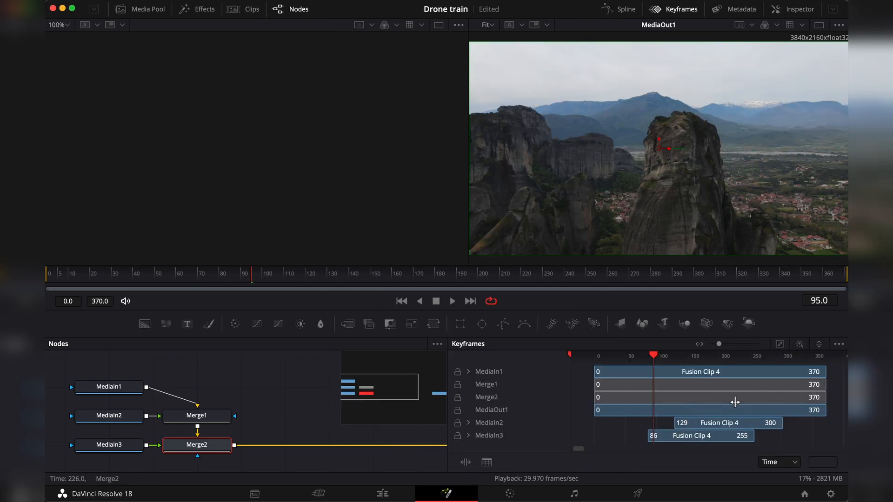
{"action": "left_click", "coordinate": [108, 387]}
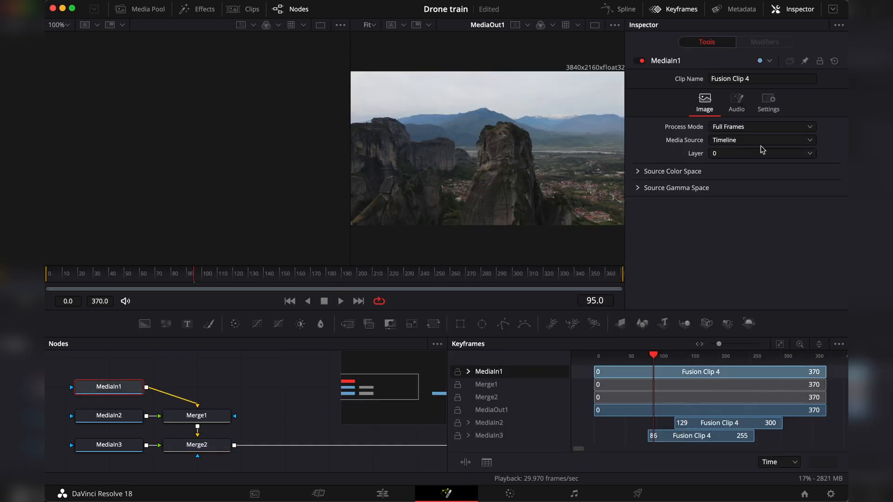
{"action": "left_click", "coordinate": [108, 386]}
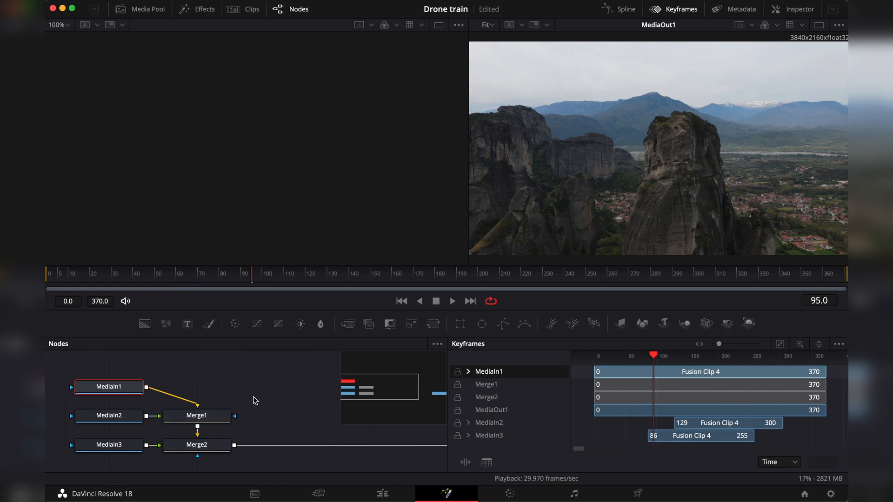
{"action": "left_click", "coordinate": [382, 494]}
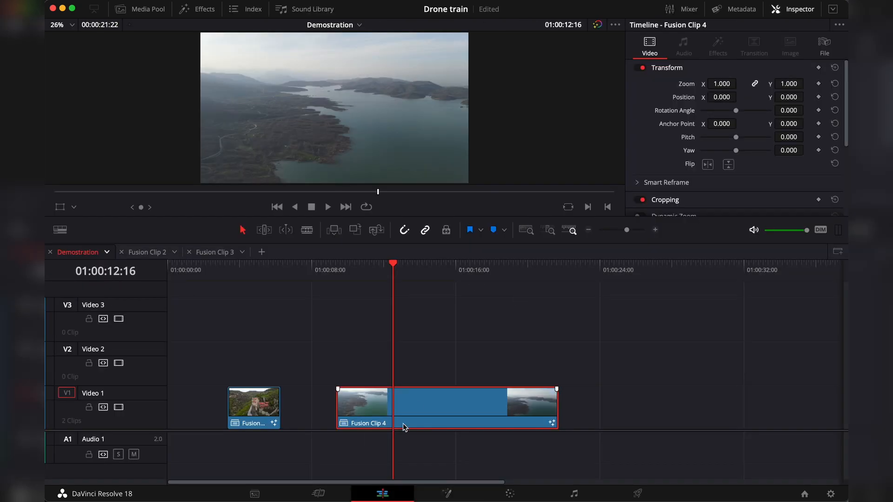
{"action": "mouse_move", "coordinate": [443, 396]}
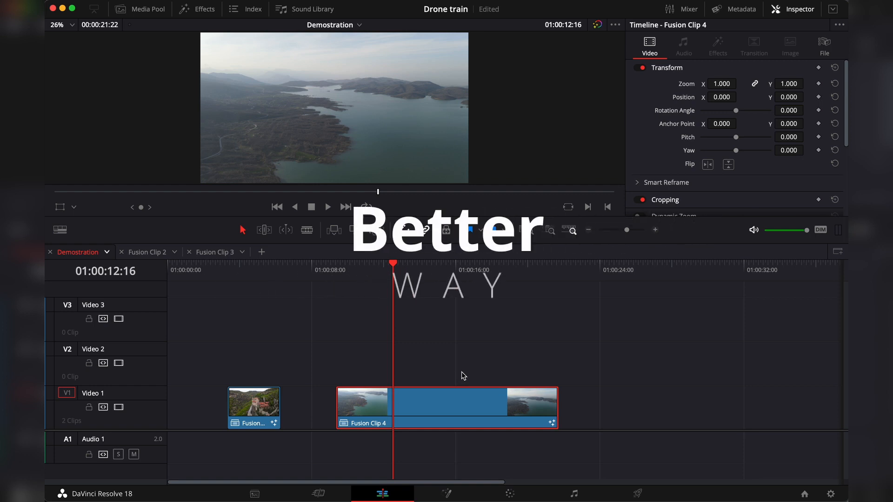
{"action": "left_click", "coordinate": [145, 9]}
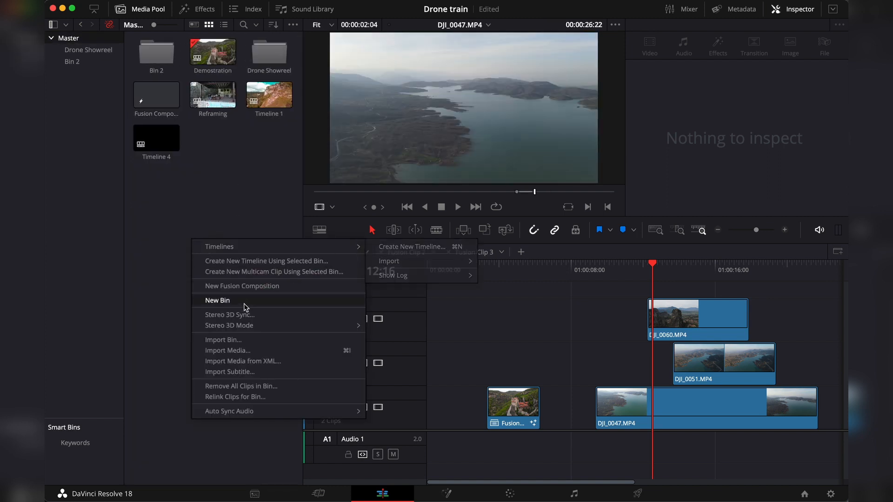
Create the Fusion Edits and Effect 1 bins, then open Effect 1 for the three drone clips.
{"action": "left_click", "coordinate": [217, 300]}
{"action": "type", "text": "Fusion Edits"}
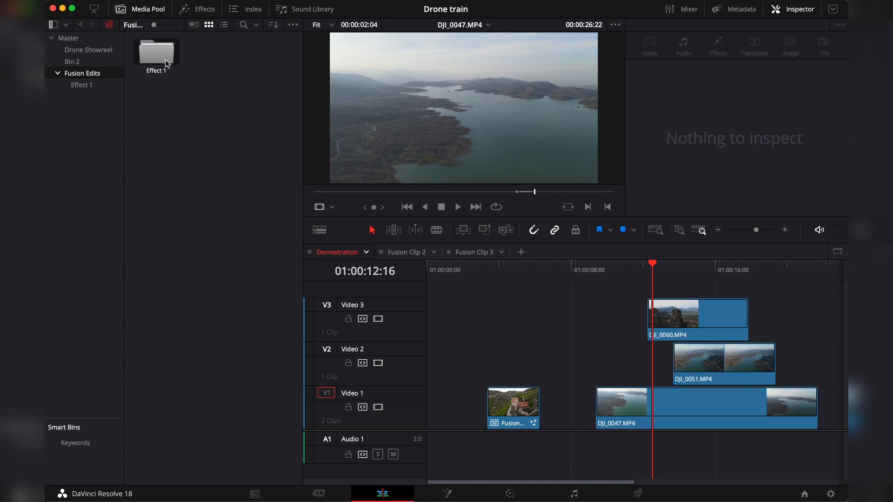
{"action": "left_click", "coordinate": [82, 85]}
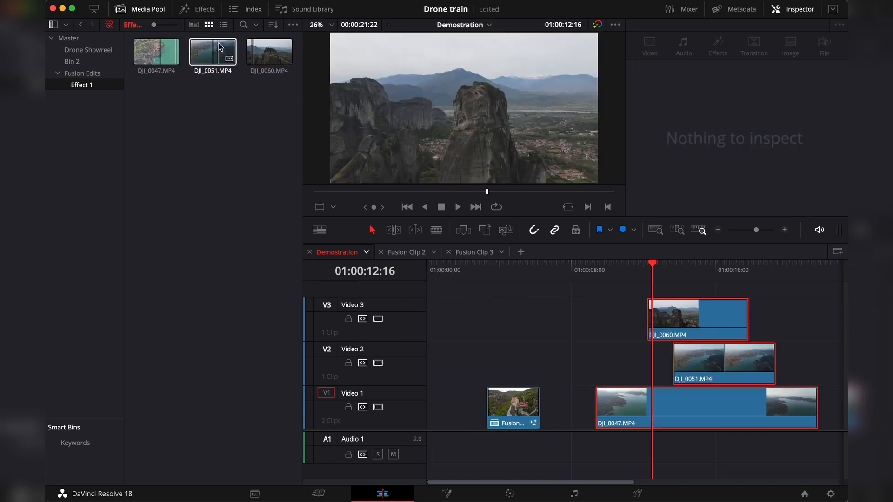
Switch Effect 1 to List View and cancel a 5-second New Fusion Composition setup.
{"action": "left_click", "coordinate": [224, 24]}
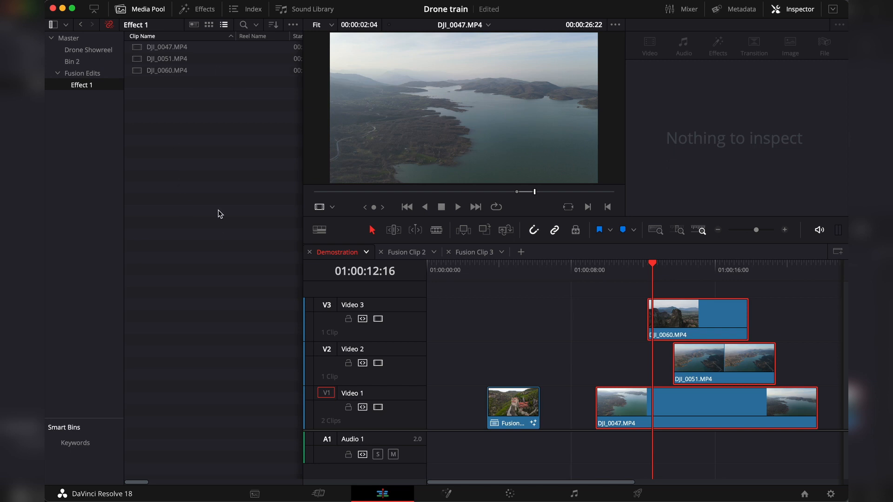
{"action": "right_click", "coordinate": [220, 214]}
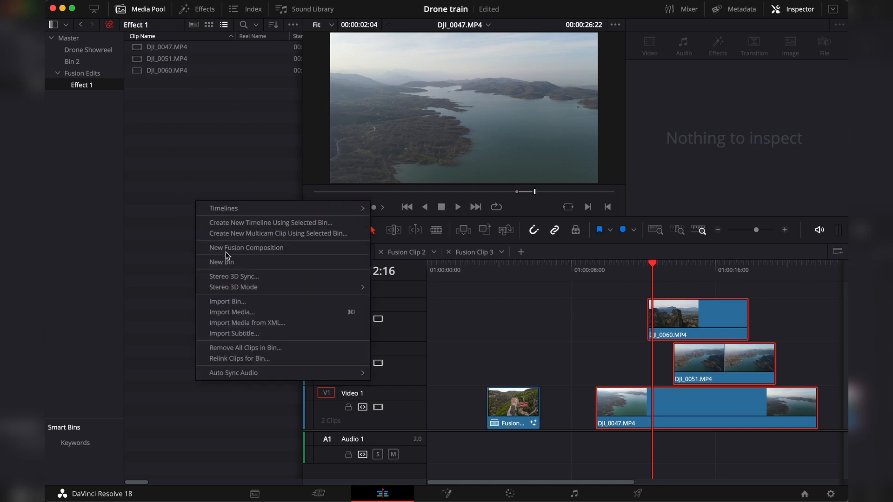
{"action": "left_click", "coordinate": [245, 247]}
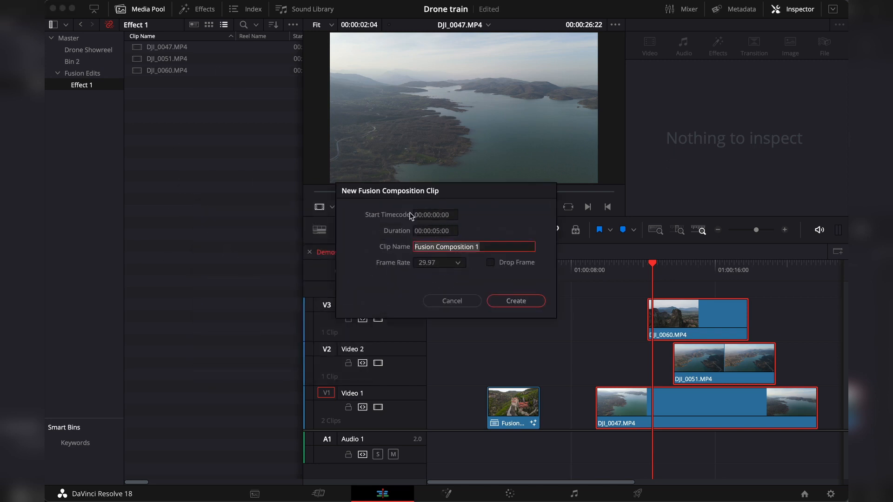
{"action": "left_click", "coordinate": [452, 301]}
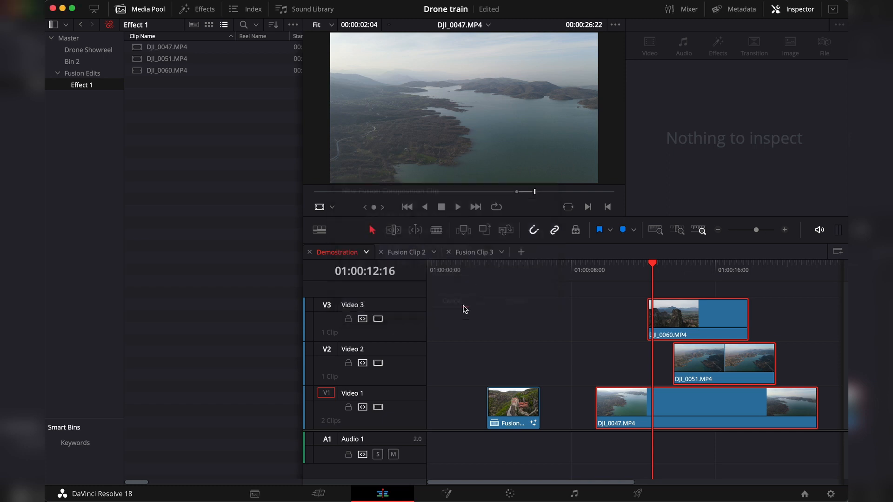
{"action": "mouse_move", "coordinate": [601, 281]}
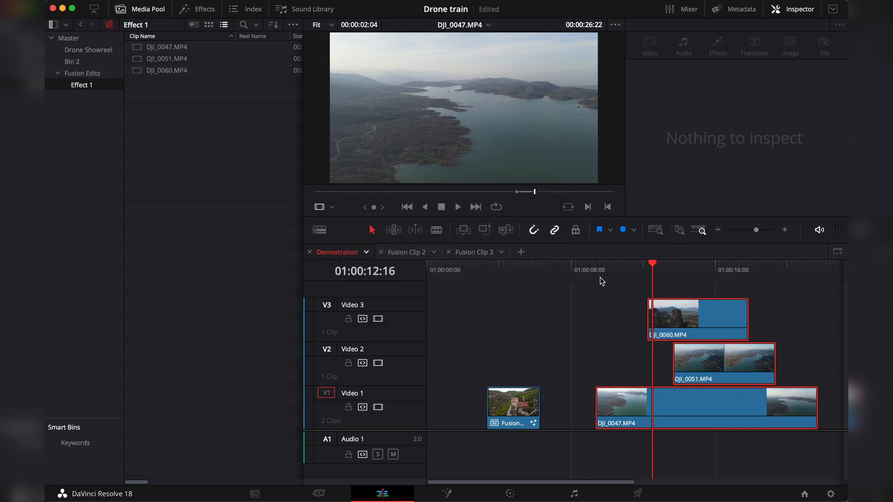
{"action": "mouse_move", "coordinate": [592, 269]}
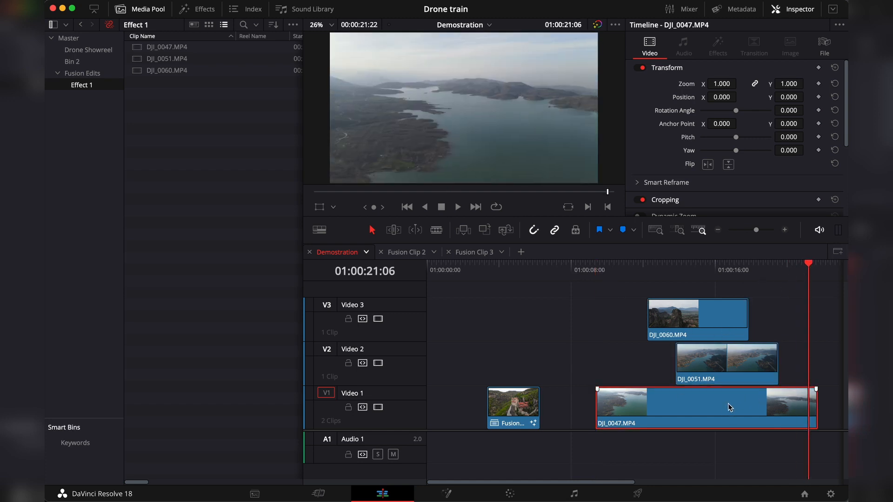
Add Marker 1 at DJI_0047's start (01:00:09:11) and stretch it to DJI_0051's end.
{"action": "left_click", "coordinate": [725, 364]}
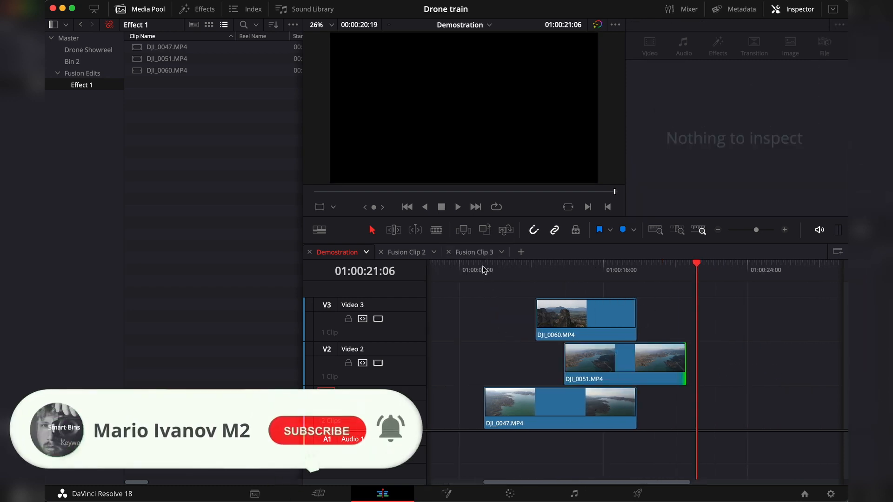
{"action": "left_click", "coordinate": [585, 316]}
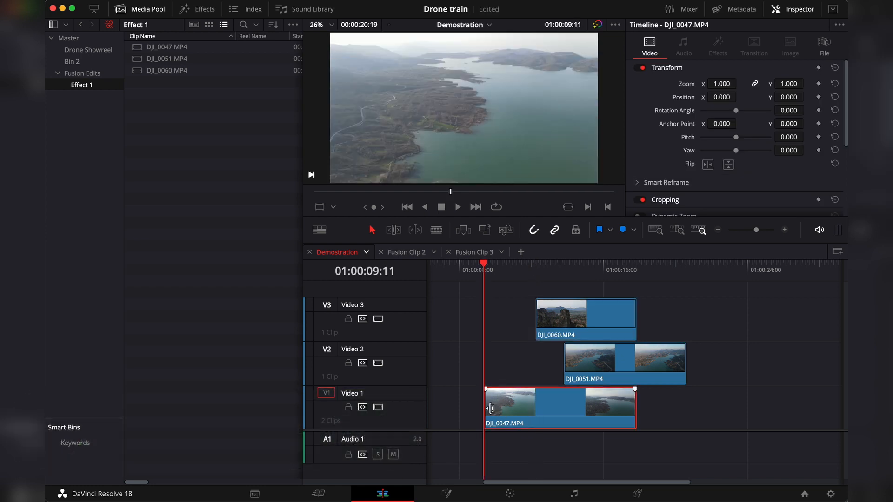
{"action": "mouse_move", "coordinate": [507, 374]}
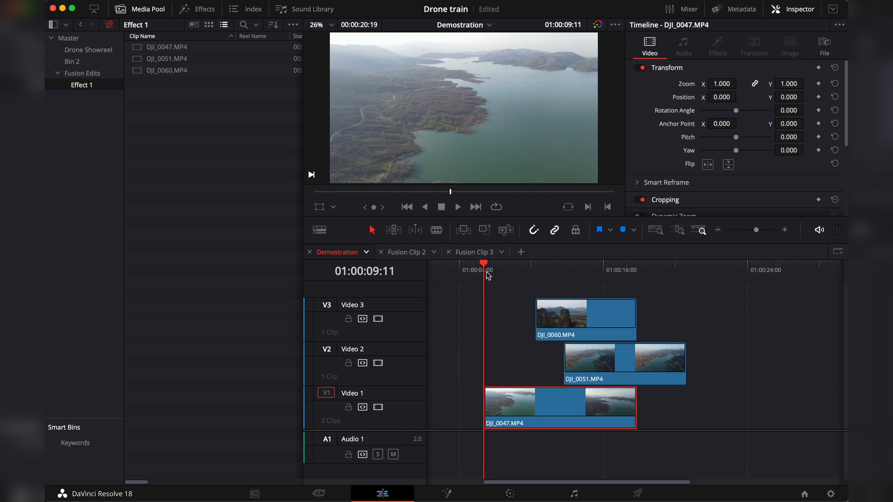
{"action": "mouse_move", "coordinate": [519, 368]}
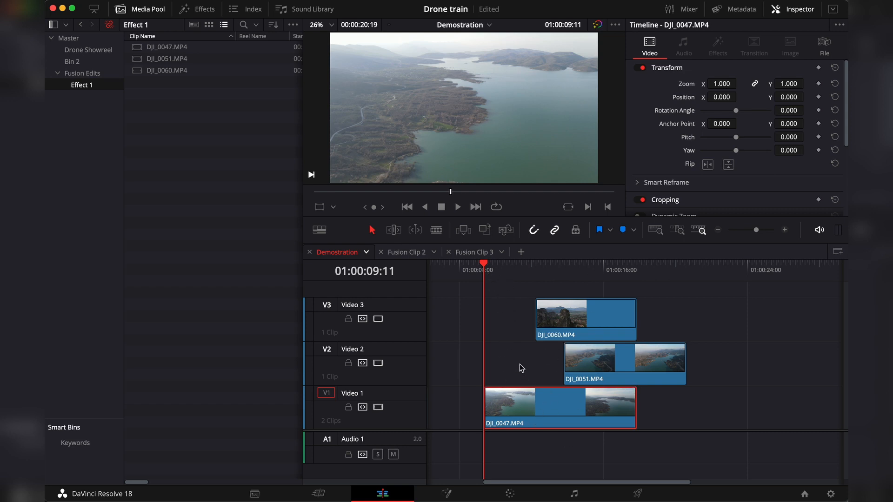
{"action": "mouse_move", "coordinate": [517, 342]}
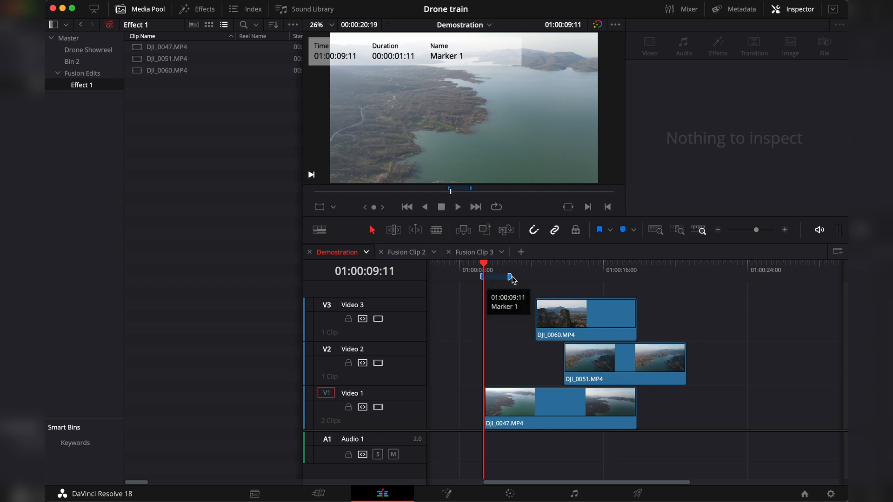
{"action": "left_click_drag", "start_coordinate": [510, 277], "coordinate": [686, 277]}
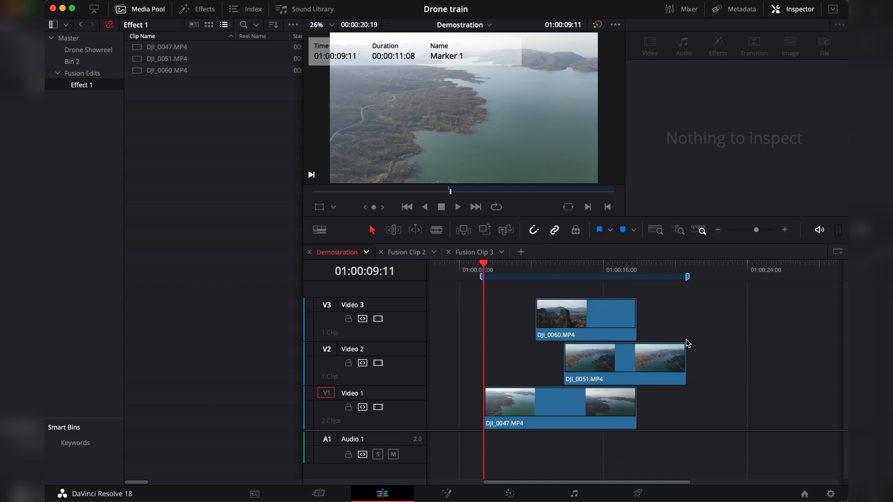
{"action": "mouse_move", "coordinate": [559, 318]}
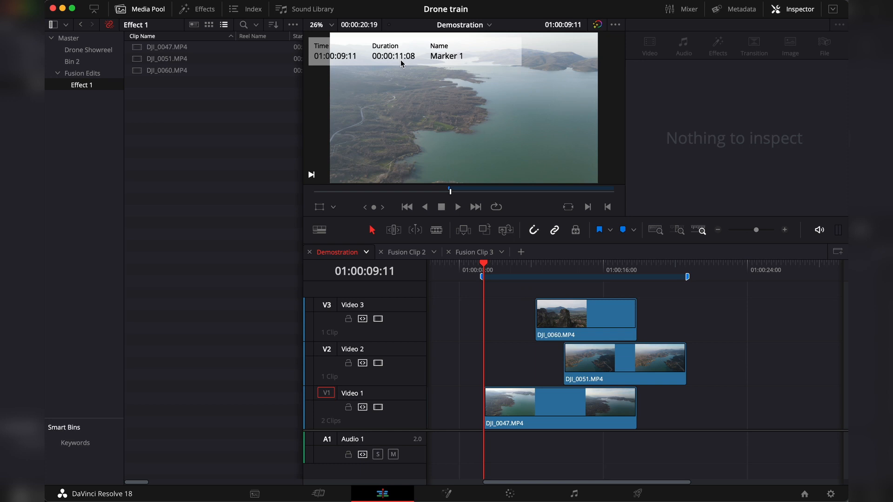
Create an 11-second Fusion Composition 1 clip from the Media Pool for Video 4.
{"action": "right_click", "coordinate": [208, 124]}
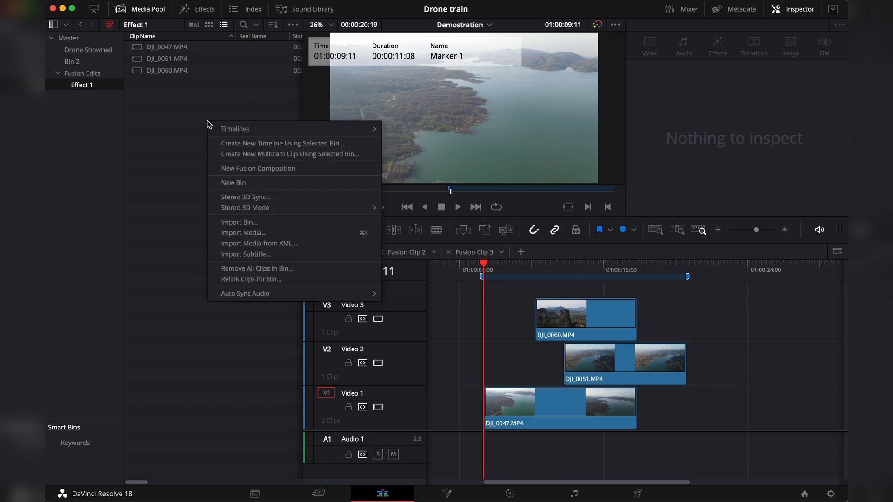
{"action": "left_click", "coordinate": [257, 168]}
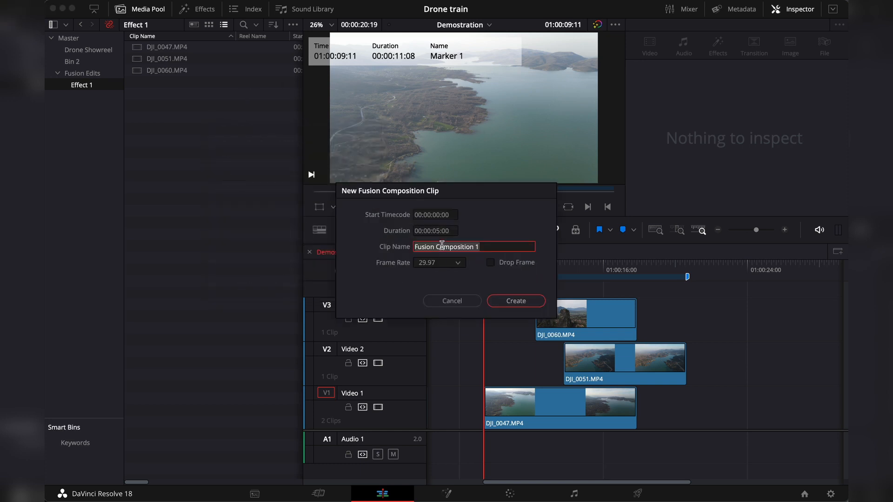
{"action": "type", "text": "111"}
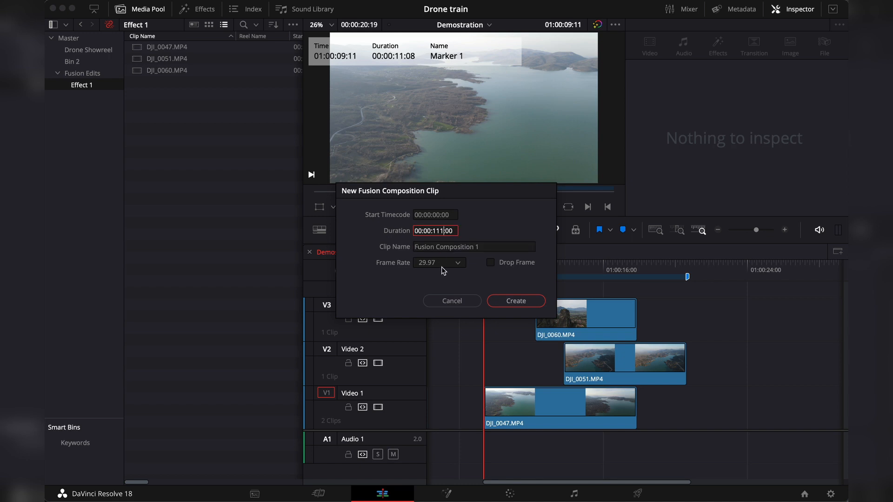
{"action": "left_click", "coordinate": [515, 301]}
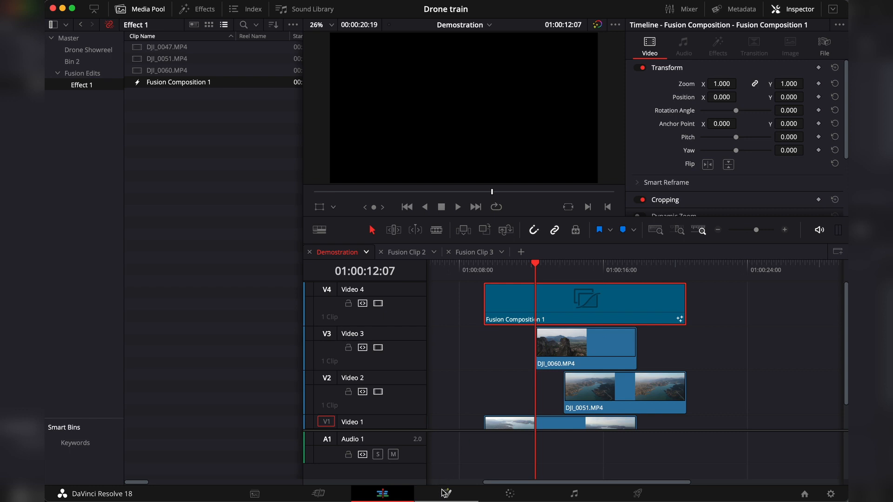
Open Fusion Composition 1 in Fusion with three MediaIn nodes feeding two Merges, selecting MediaIn1.
{"action": "left_click", "coordinate": [446, 494]}
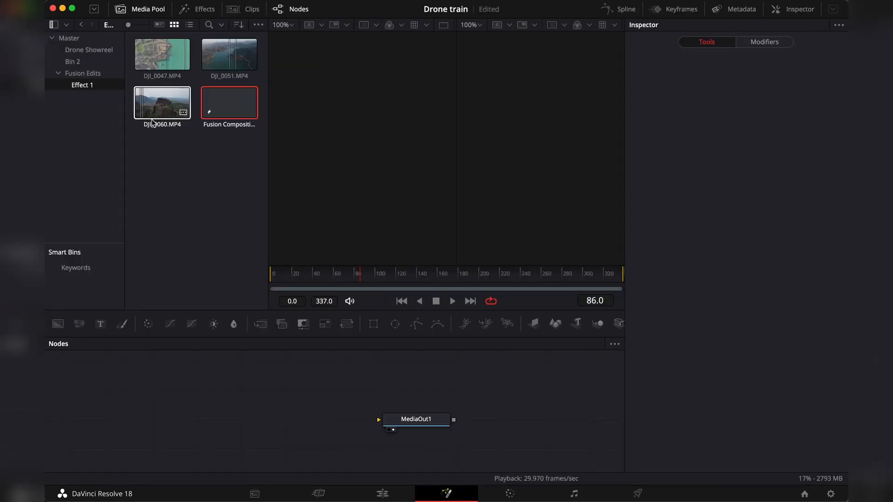
{"action": "left_click", "coordinate": [189, 24]}
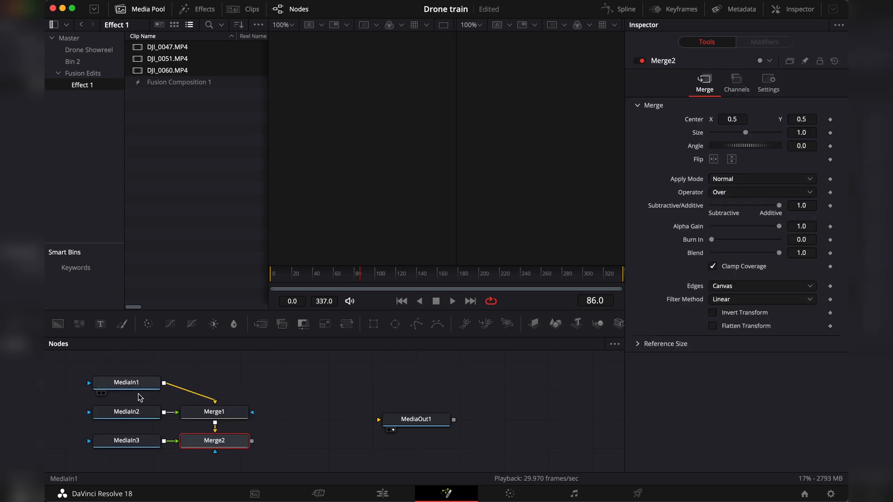
{"action": "left_click", "coordinate": [126, 382]}
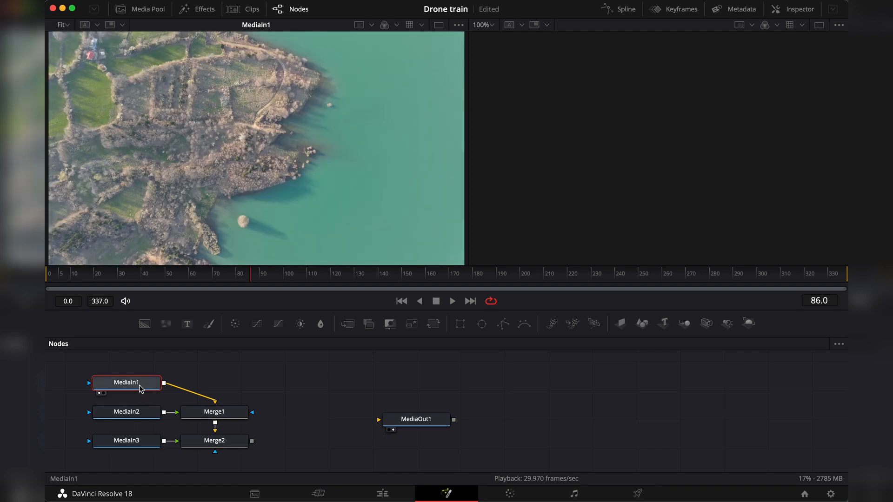
View MediaIn2's mountain lake beside MediaIn1's coastline, then choose Rename on MediaIn1.
{"action": "left_click", "coordinate": [126, 412]}
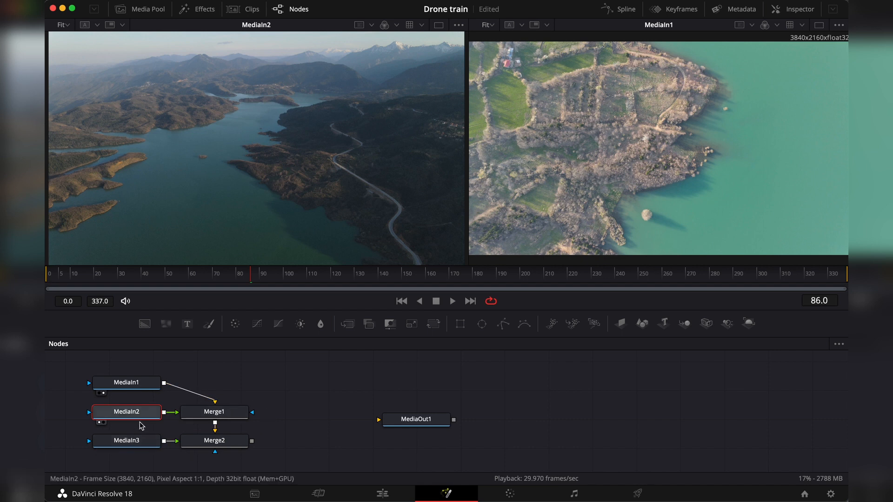
{"action": "left_click", "coordinate": [126, 382]}
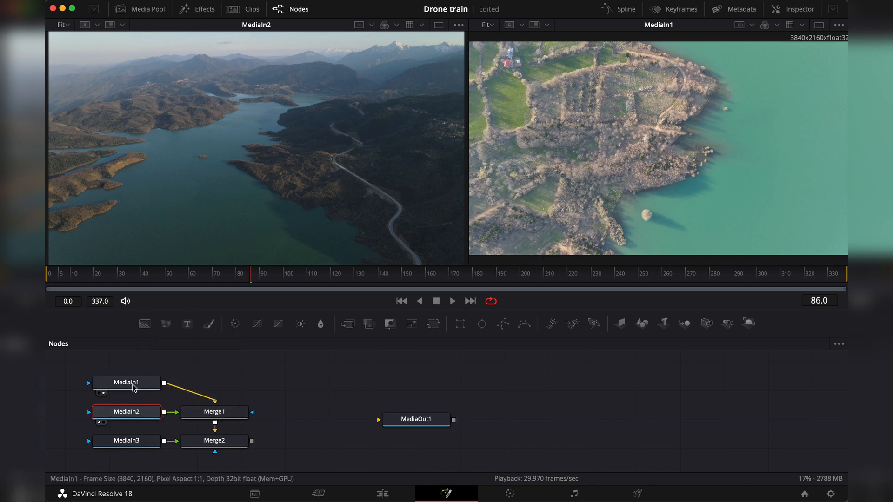
{"action": "left_click", "coordinate": [126, 383]}
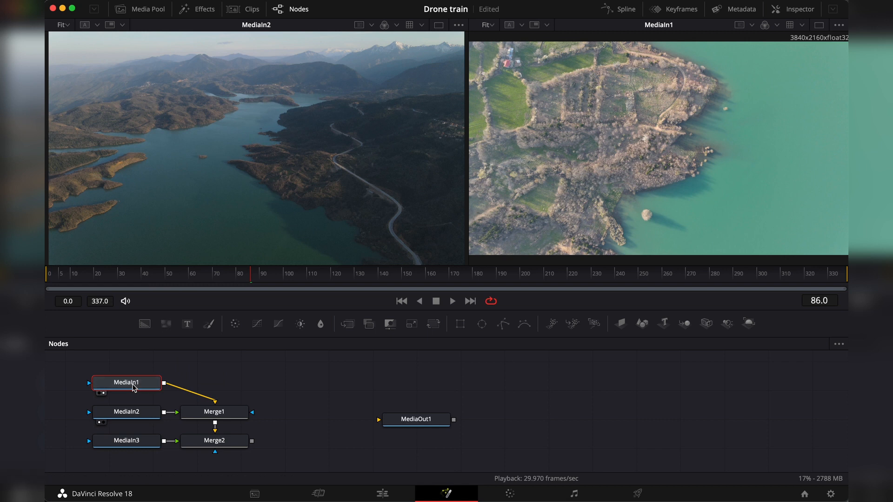
{"action": "right_click", "coordinate": [126, 382]}
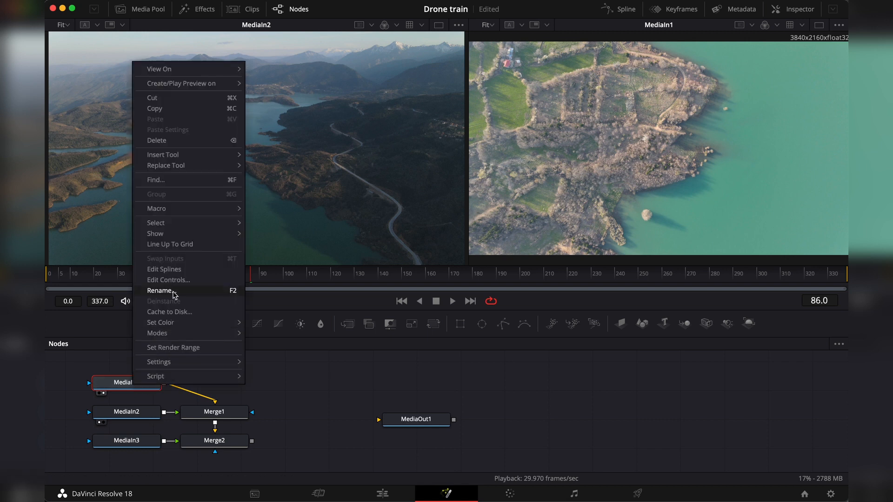
{"action": "left_click", "coordinate": [159, 290]}
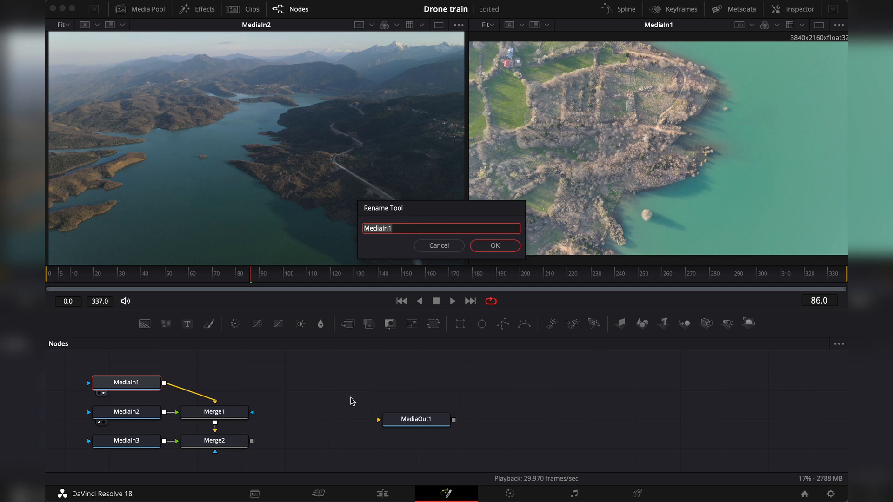
{"action": "mouse_move", "coordinate": [356, 396]}
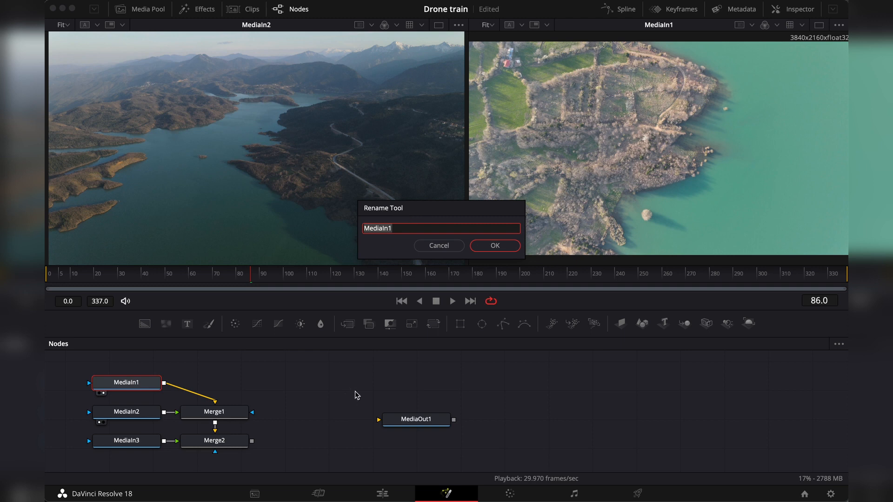